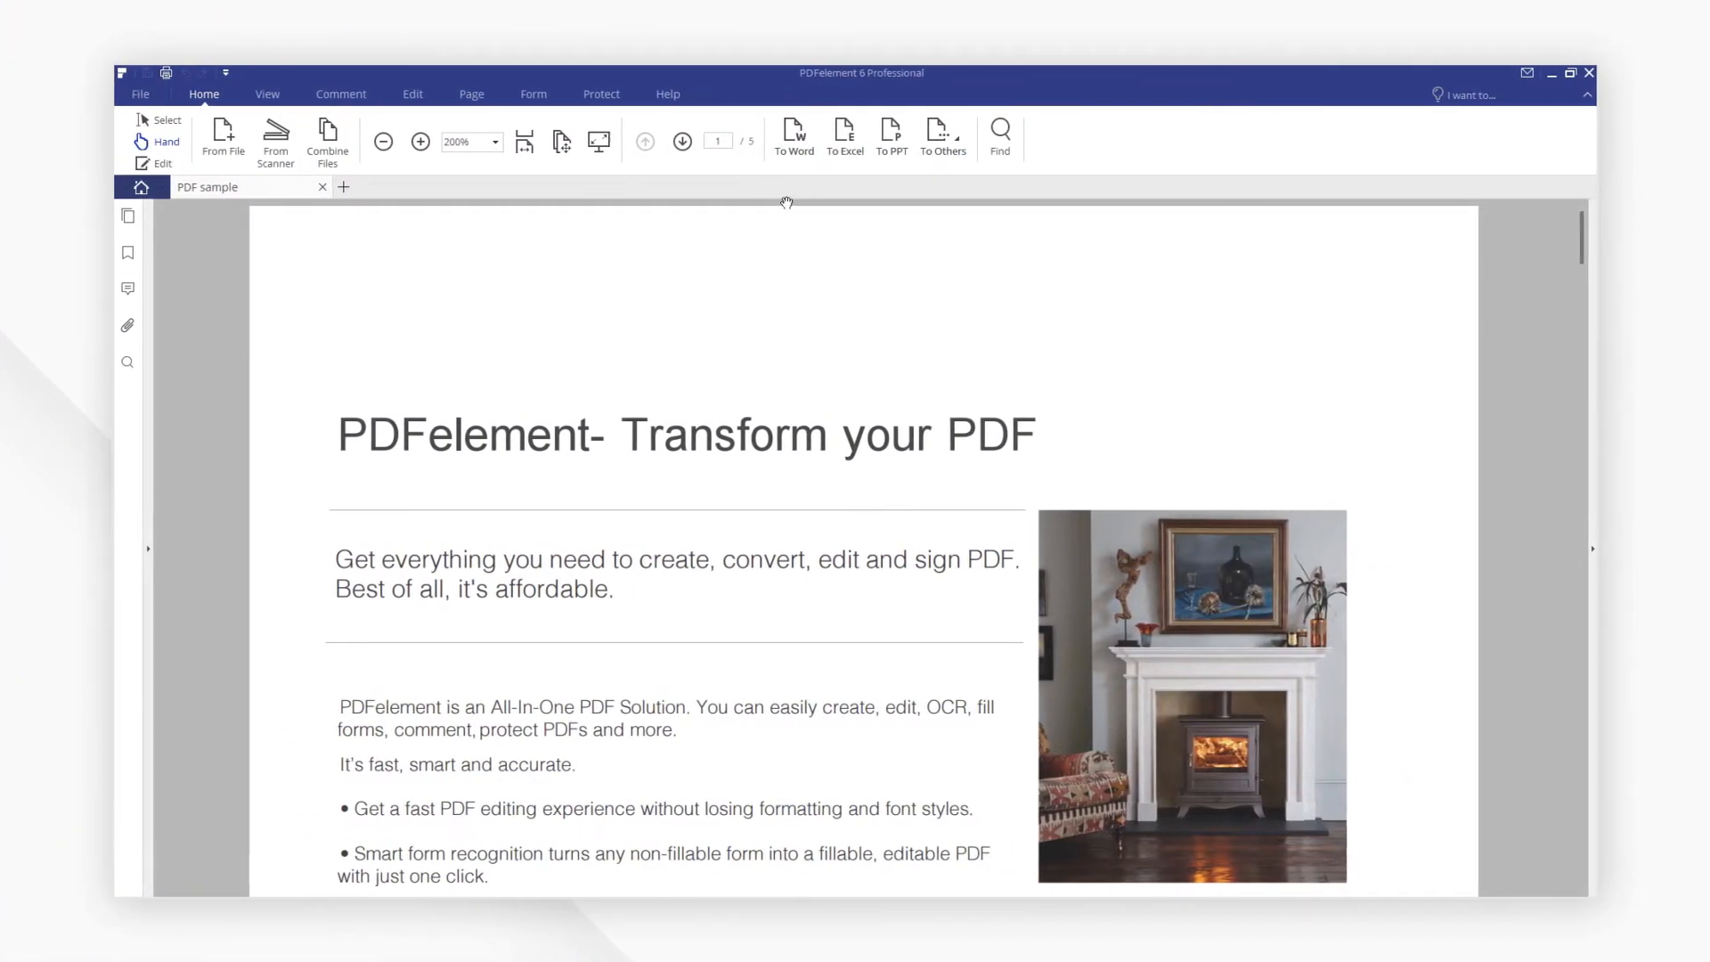
Step: Convert the open PDF sample to Word and open the resulting PDF sample.docx
left_click(793, 131)
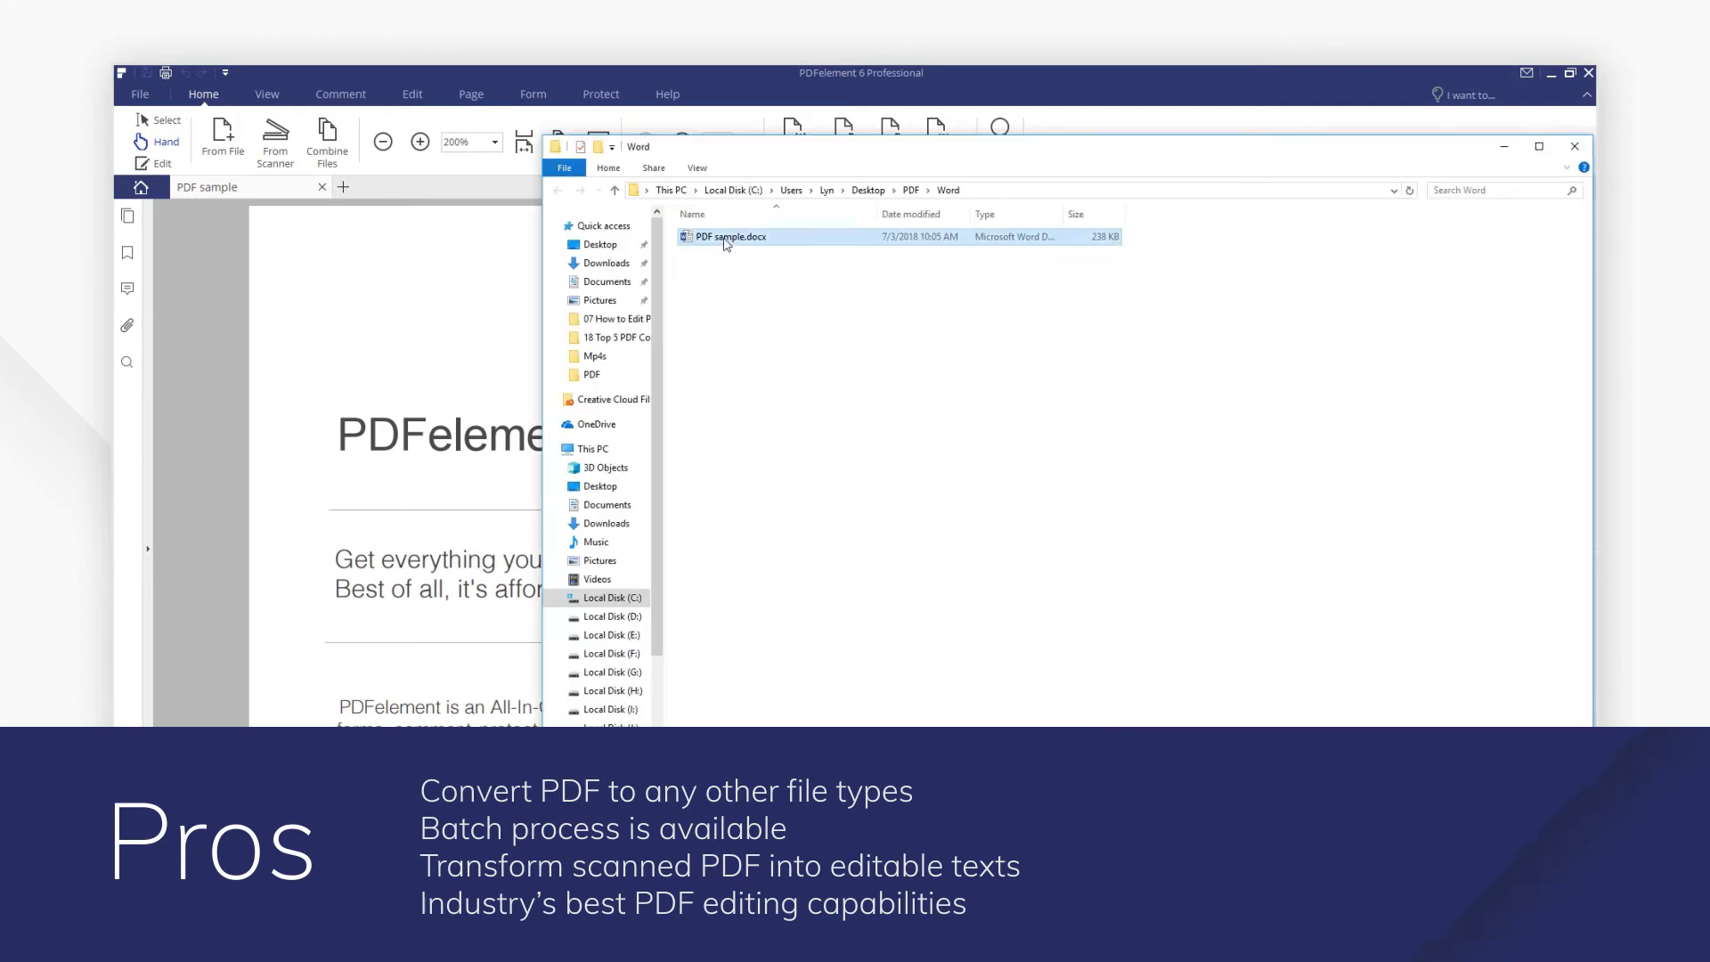
double_click(729, 237)
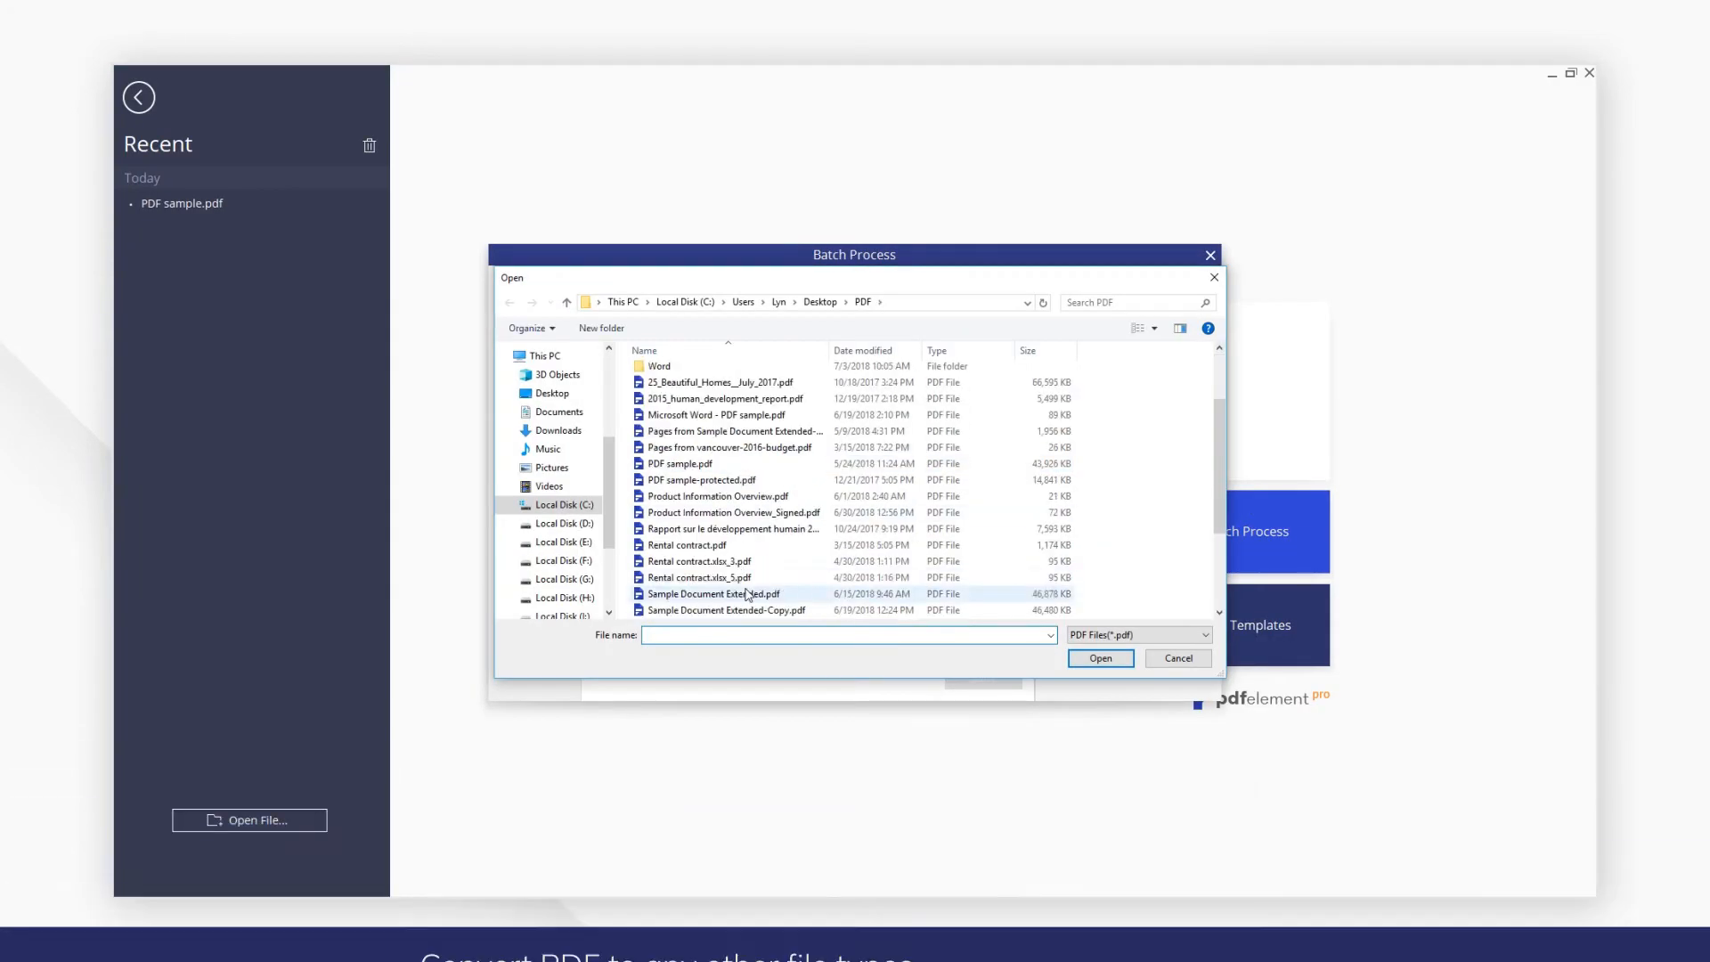
Step: Add the two rental contract and two scanned PDFs, then start the Word conversion
left_click(1099, 657)
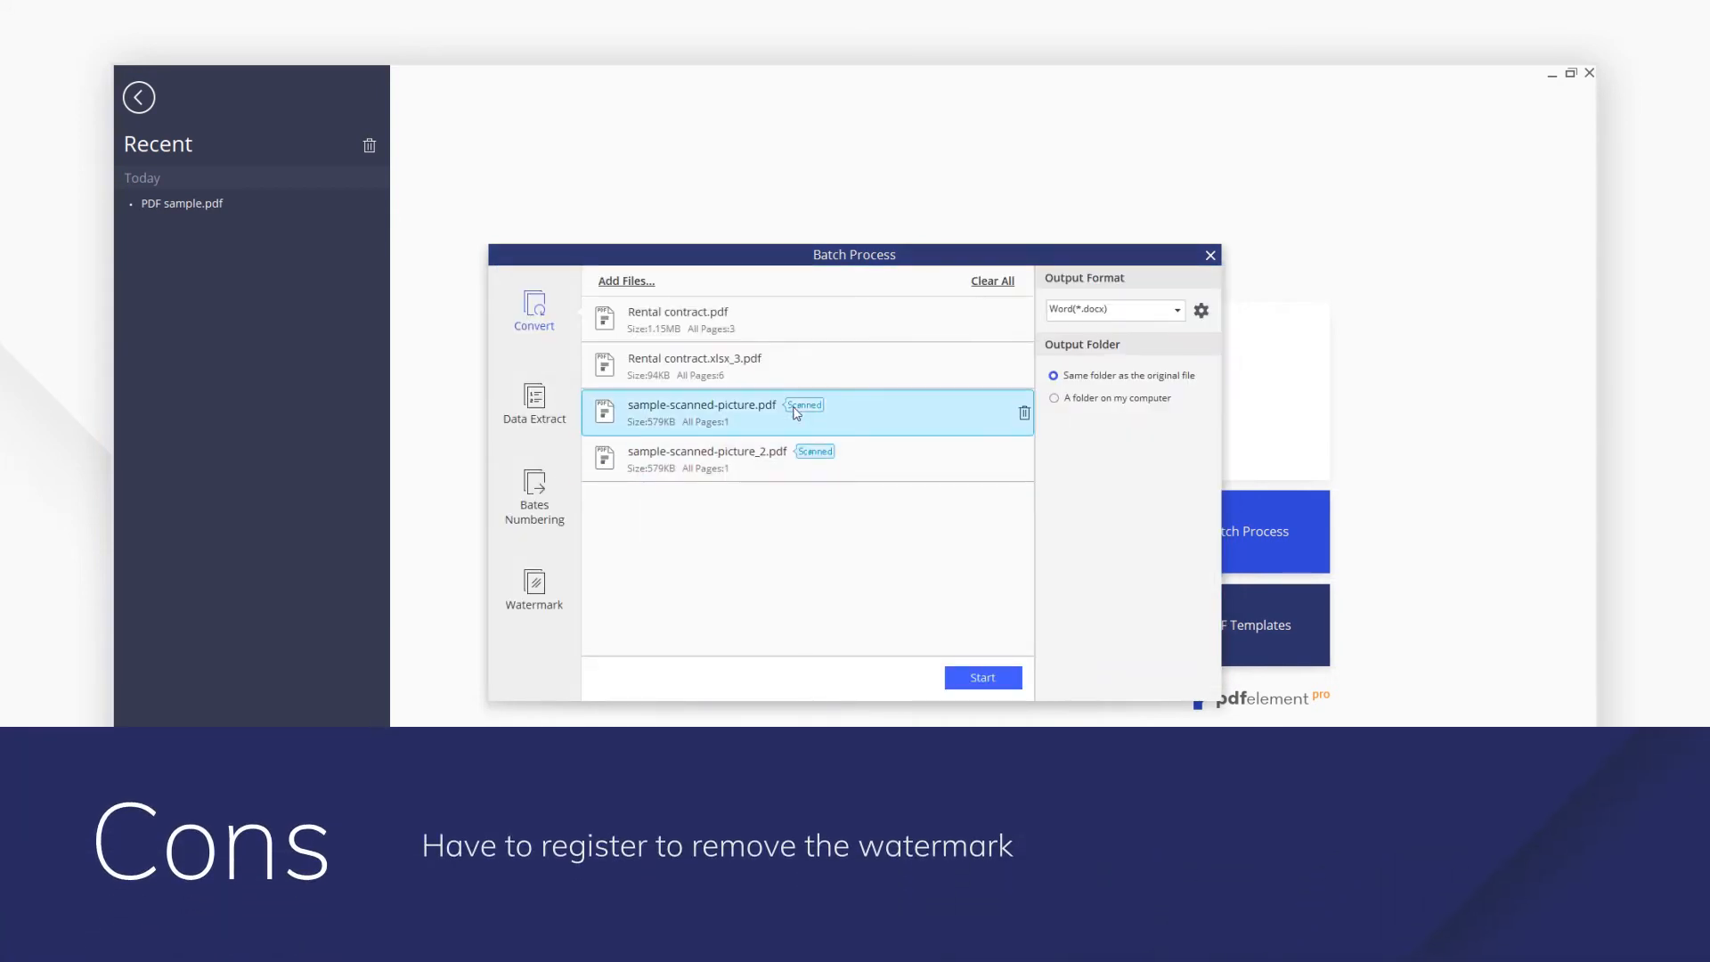
left_click(981, 676)
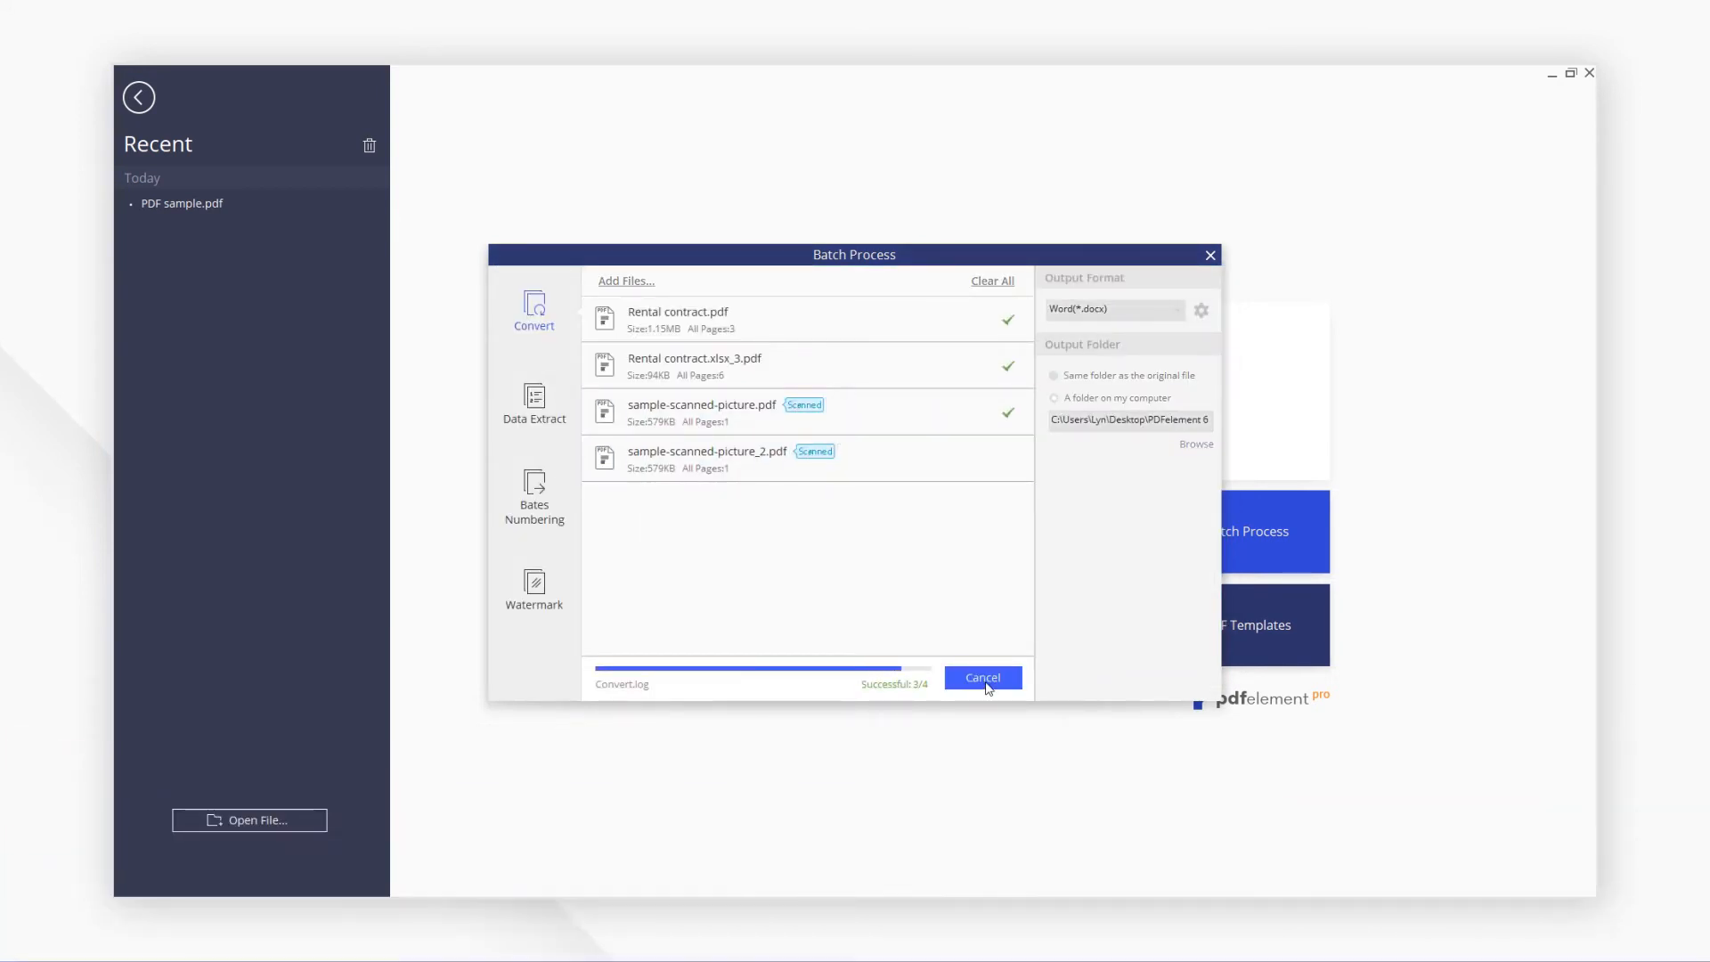